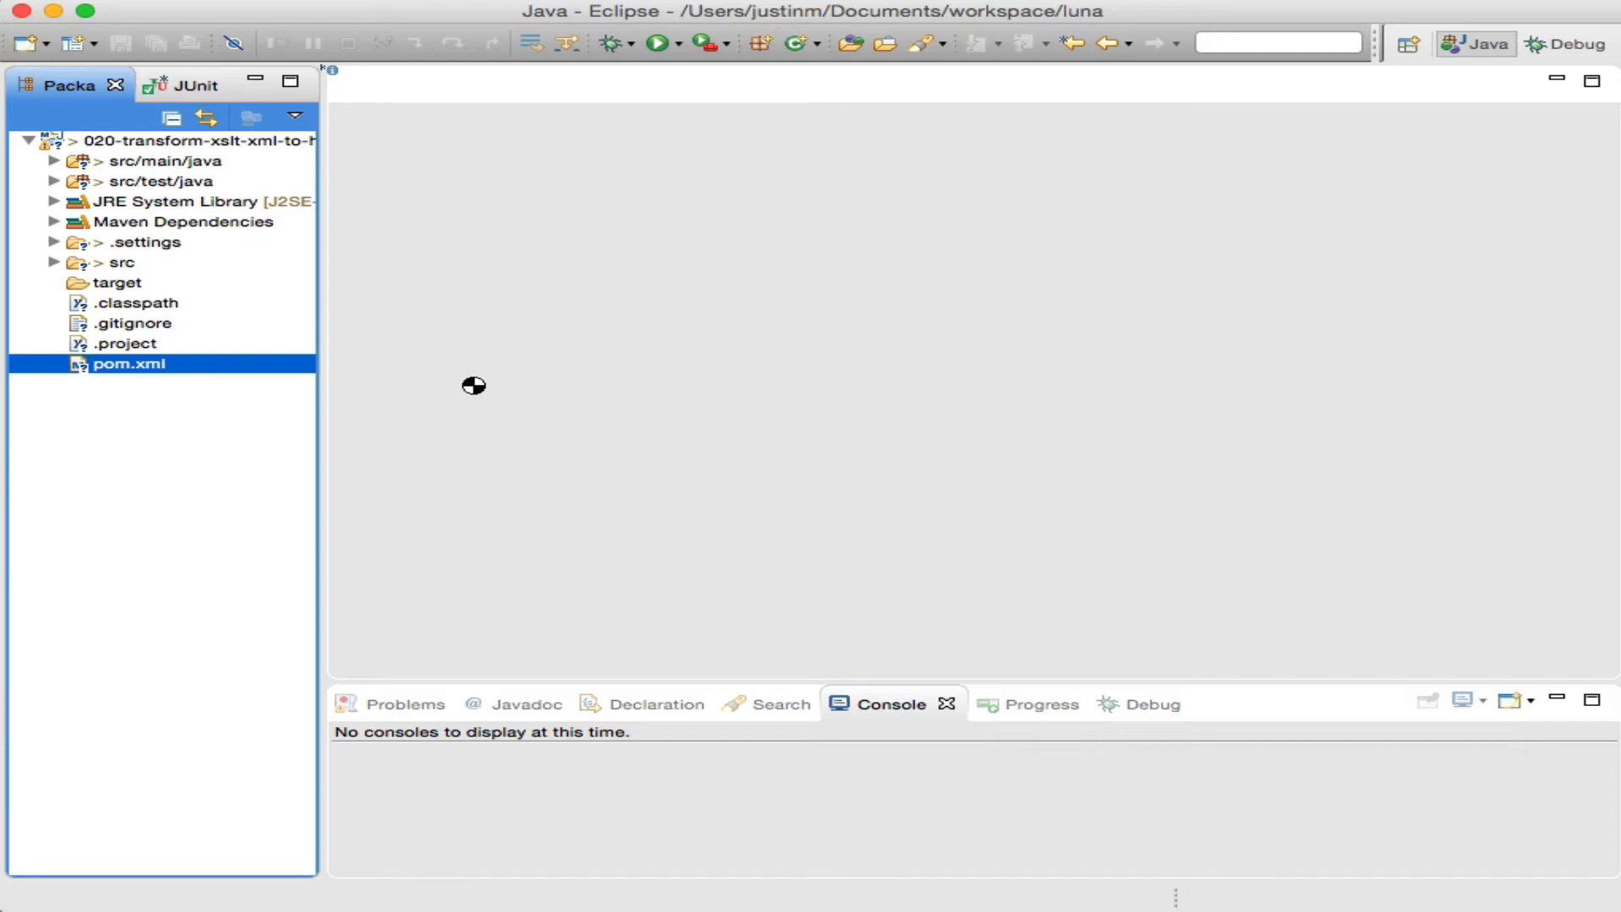
- Expand src/main/java and create a new file named books.xml in src/test/resources
{"action": "double_click", "coordinate": [128, 363]}
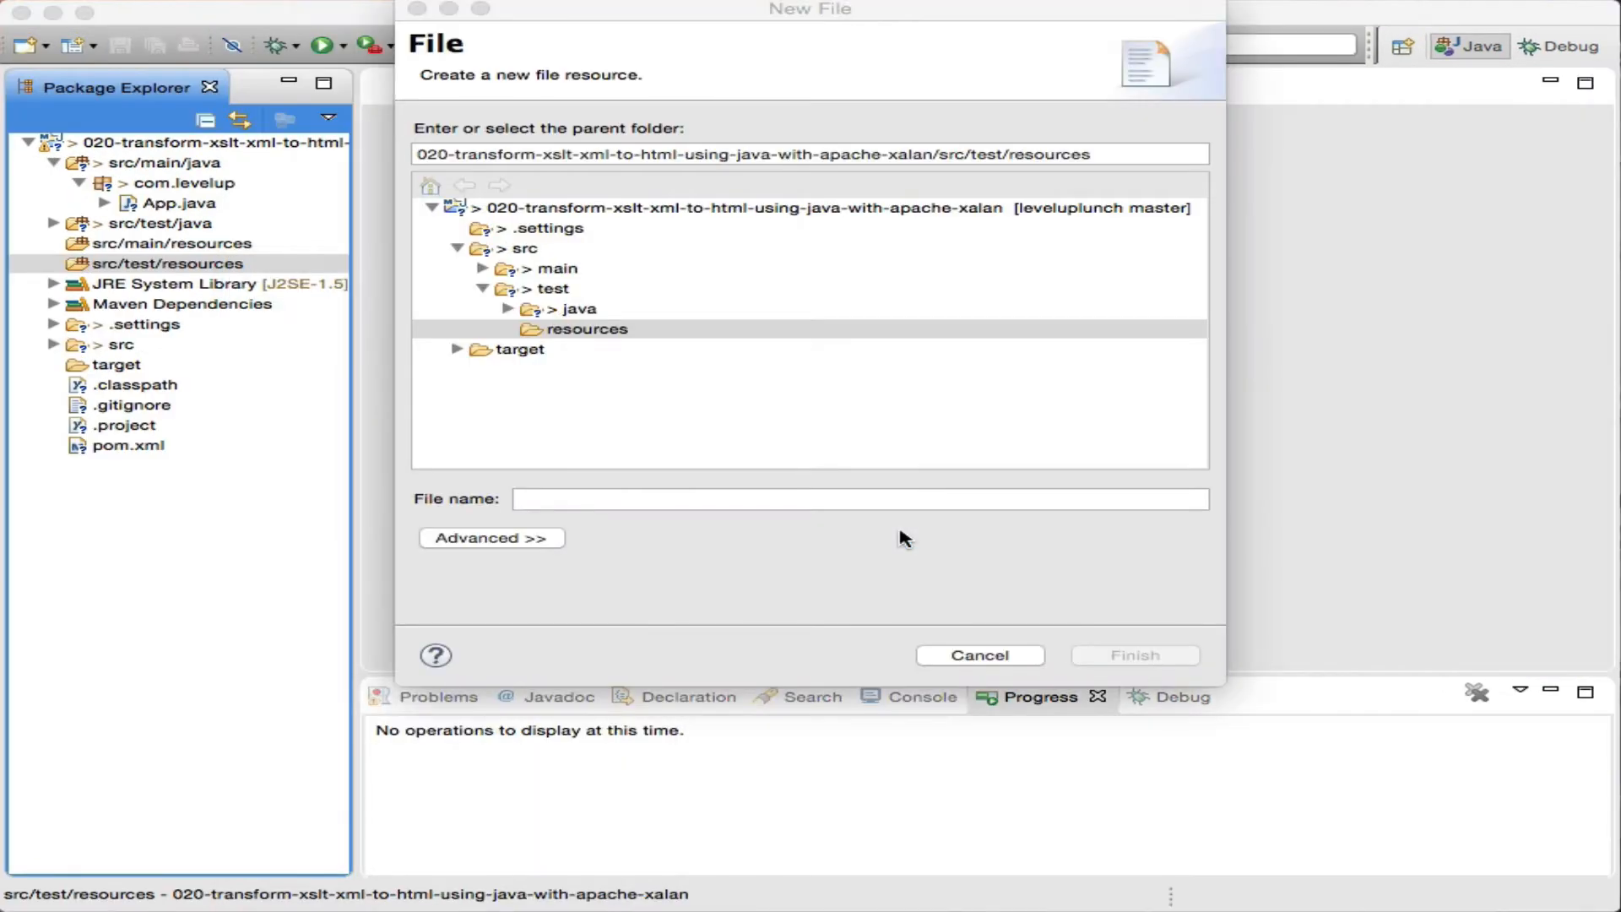
{"action": "type", "text": "books.xml"}
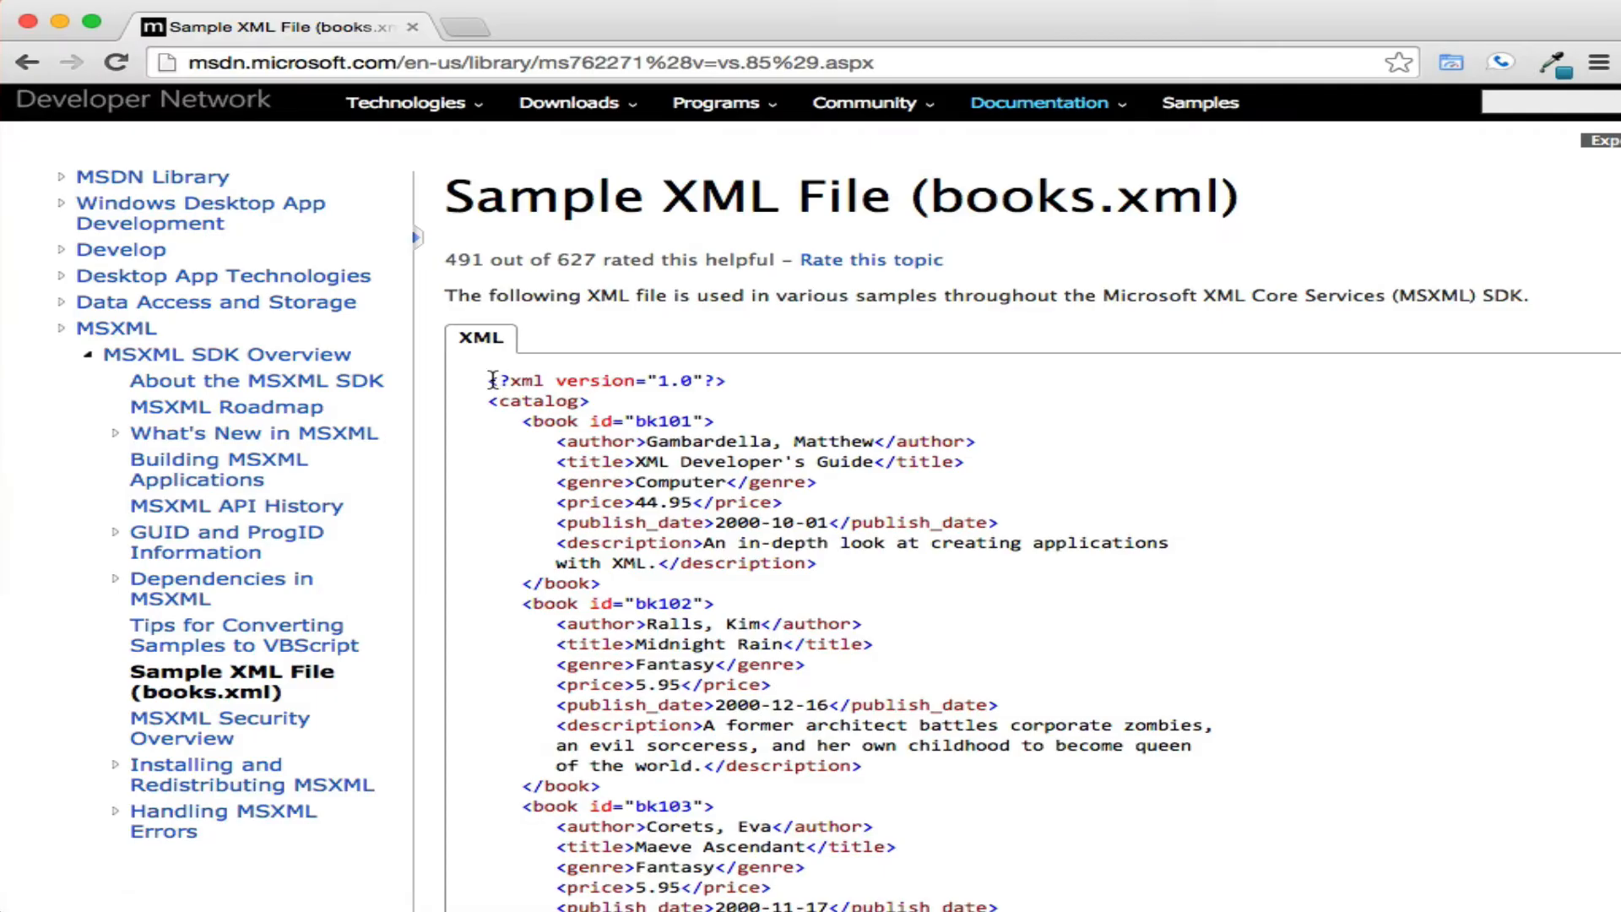
- Select the whole sample books.xml catalog listing on the MSDN page
{"action": "left_click_drag", "start_coordinate": [491, 379], "coordinate": [993, 899]}
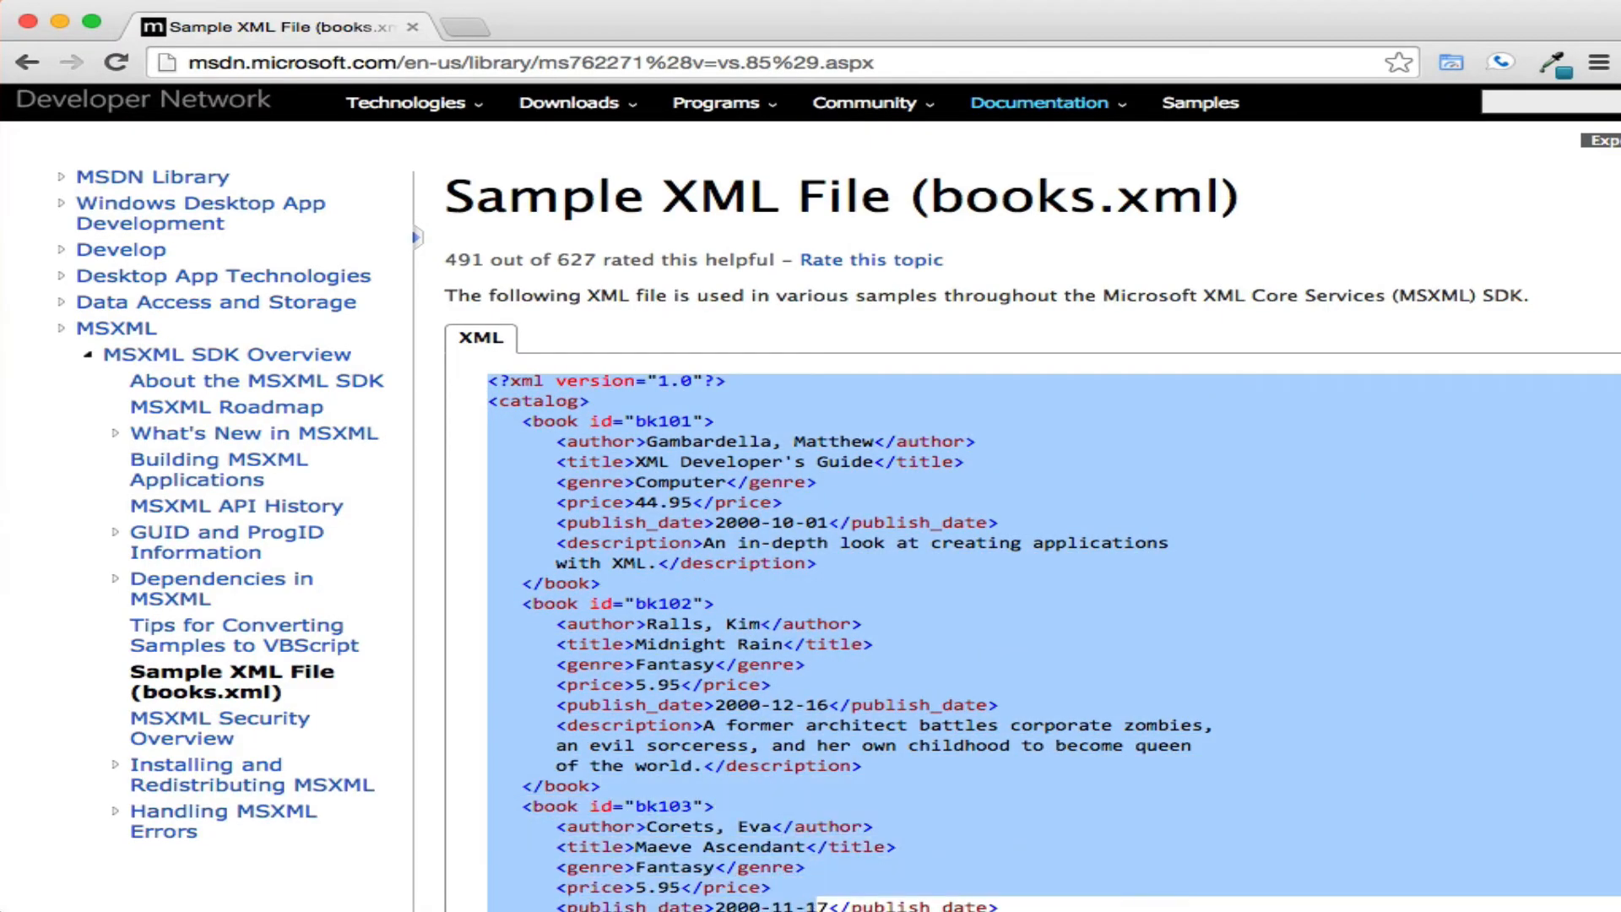
{"action": "scroll", "scroll_direction": "down", "scroll_amount": 3}
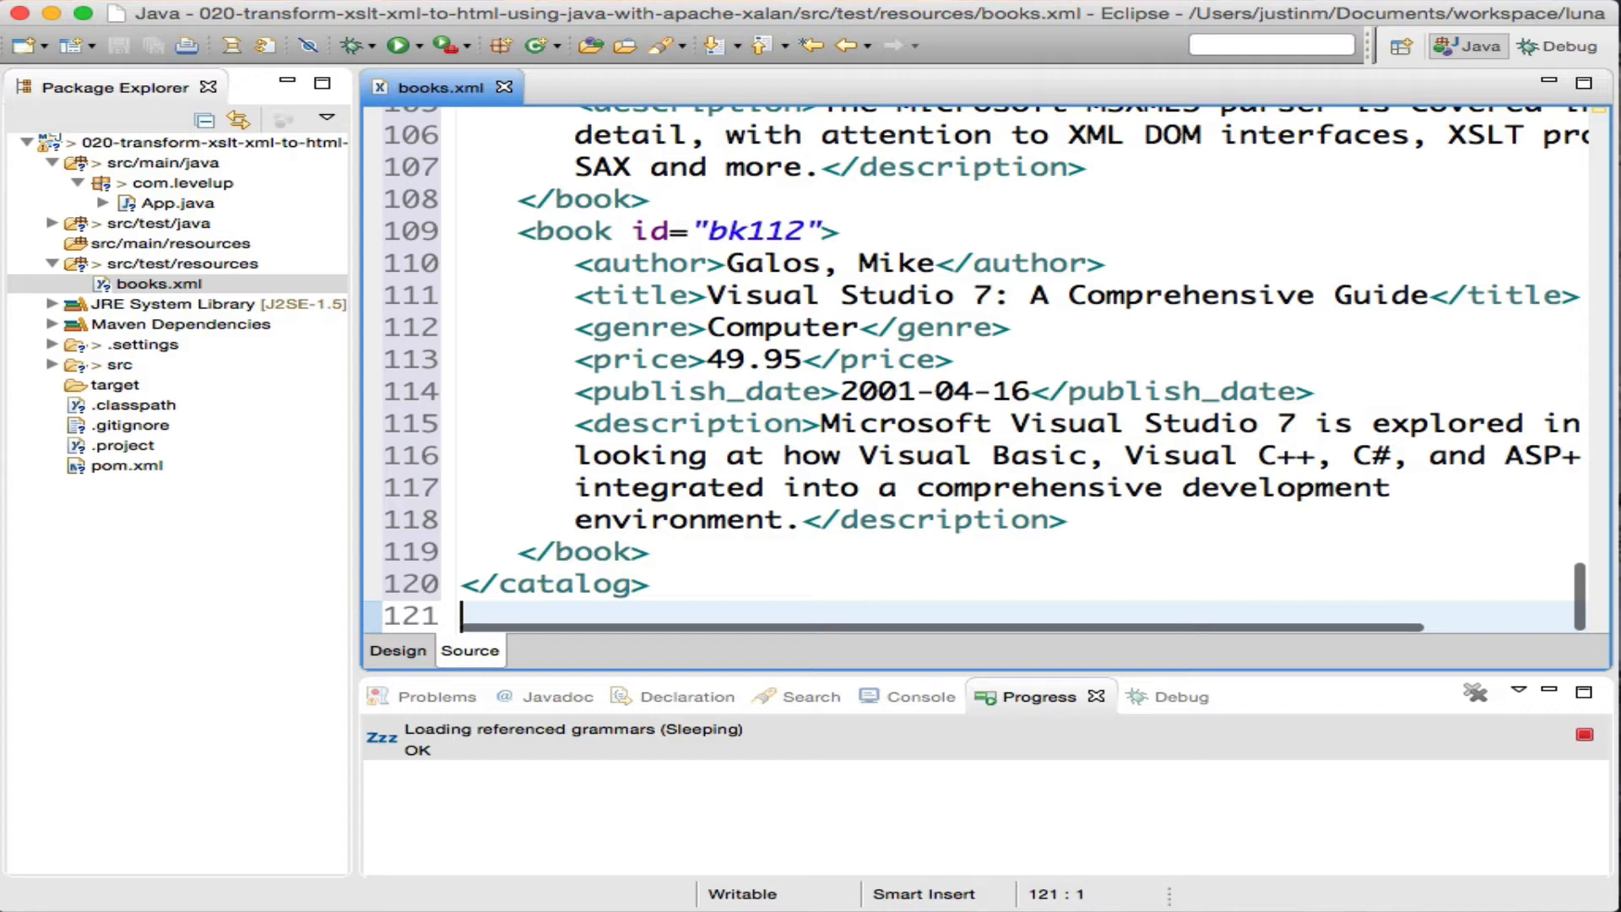
- Create a new file named books.xsl in src/test/resources
{"action": "right_click", "coordinate": [123, 263]}
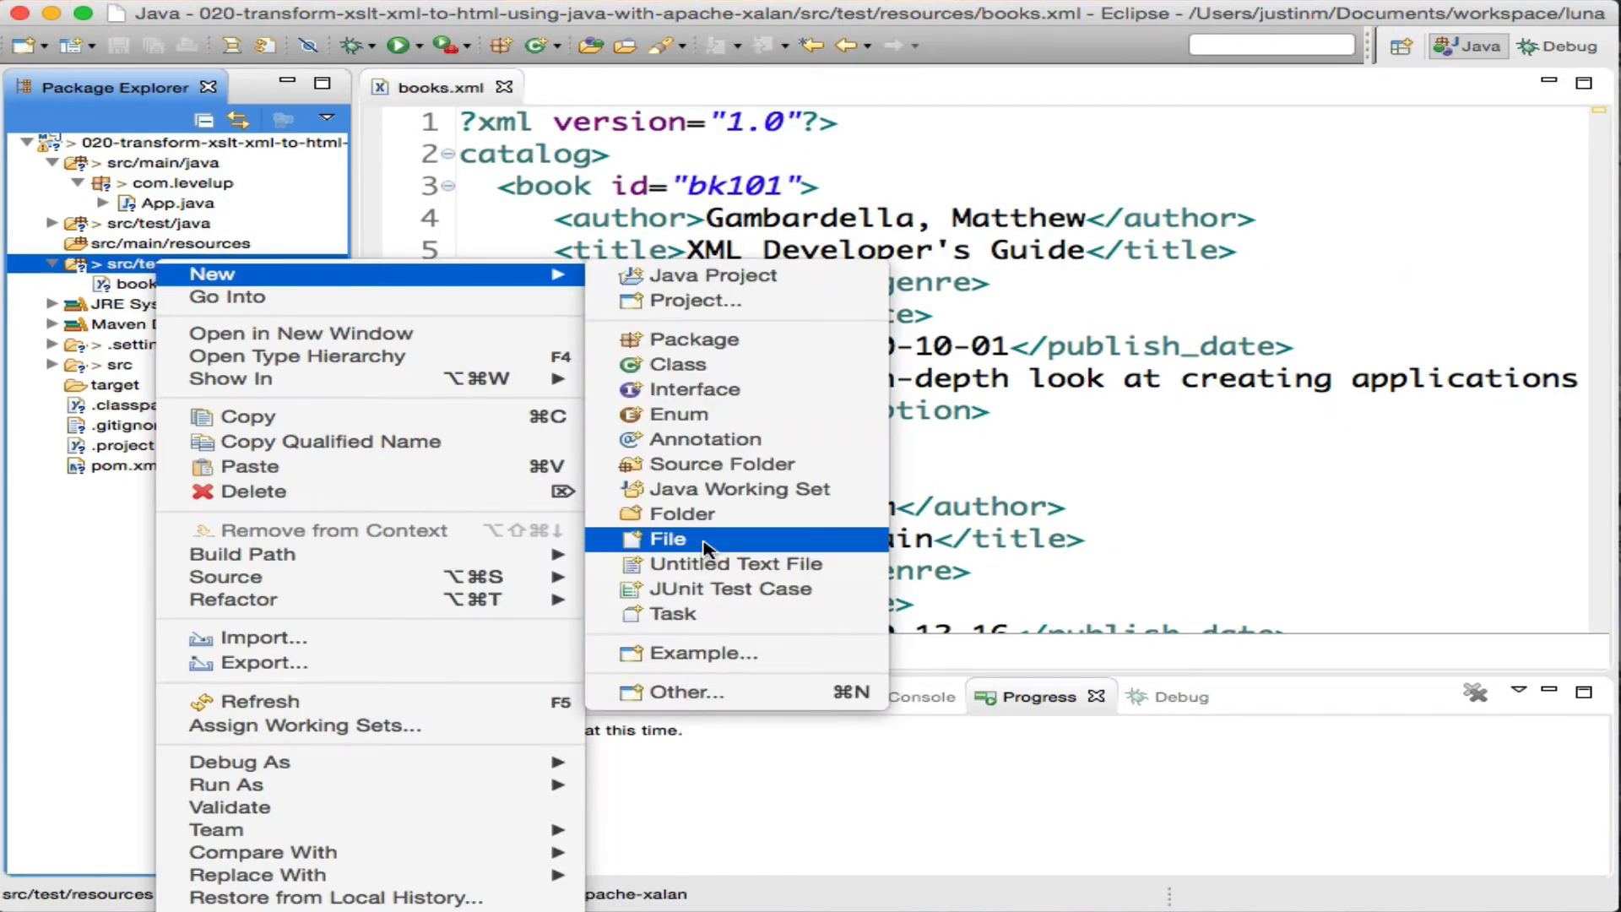
{"action": "left_click", "coordinate": [666, 538]}
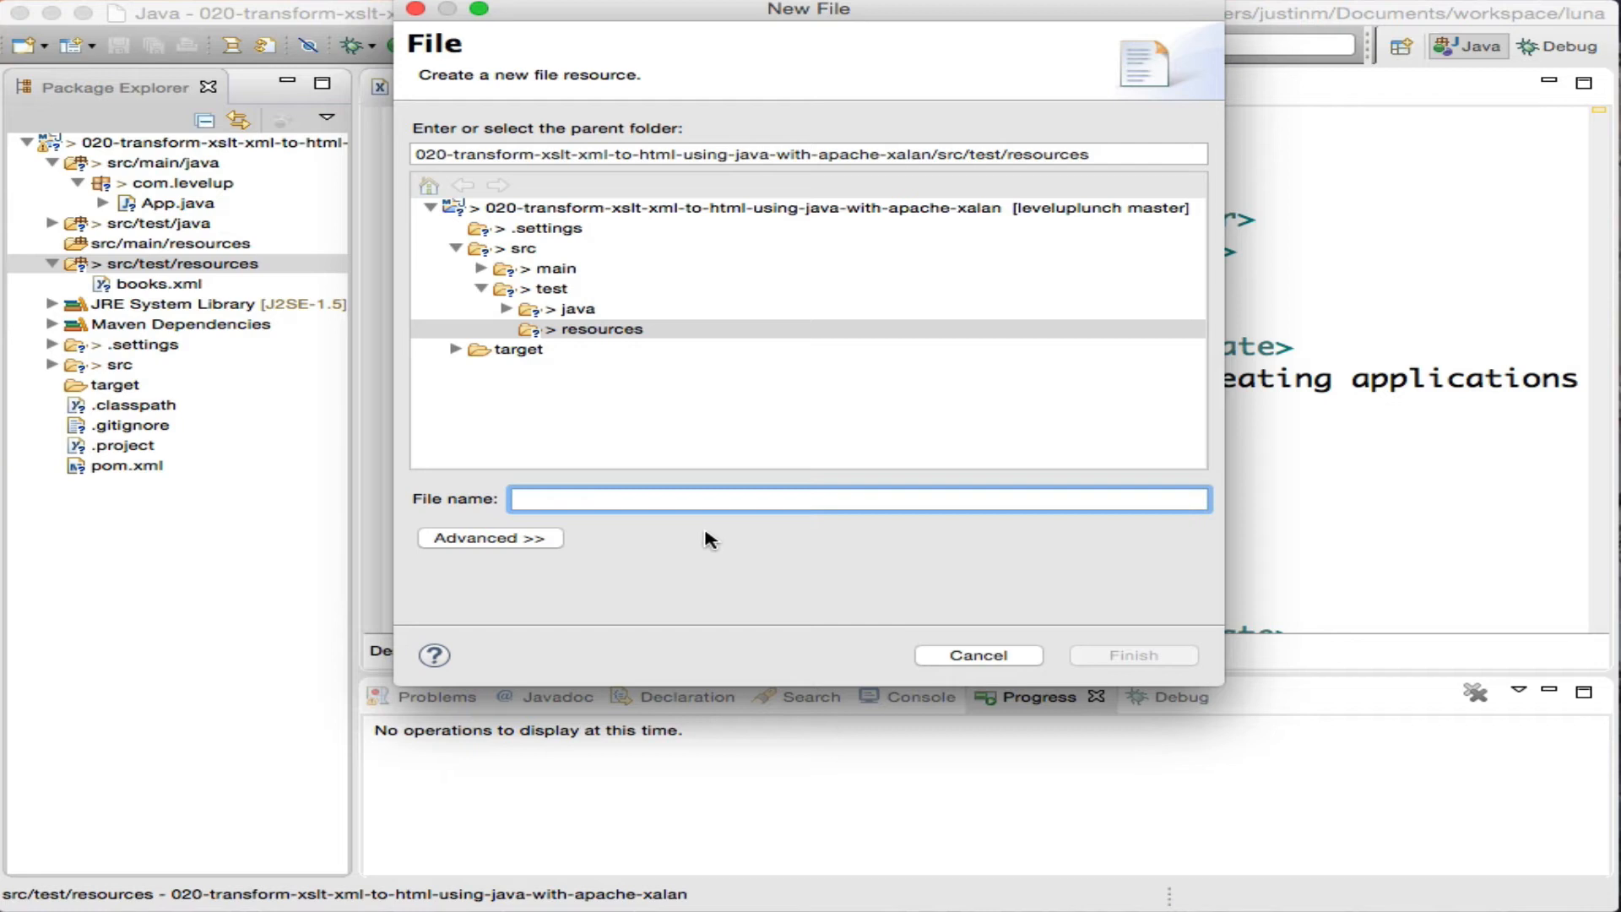
{"action": "type", "text": "books.xsl"}
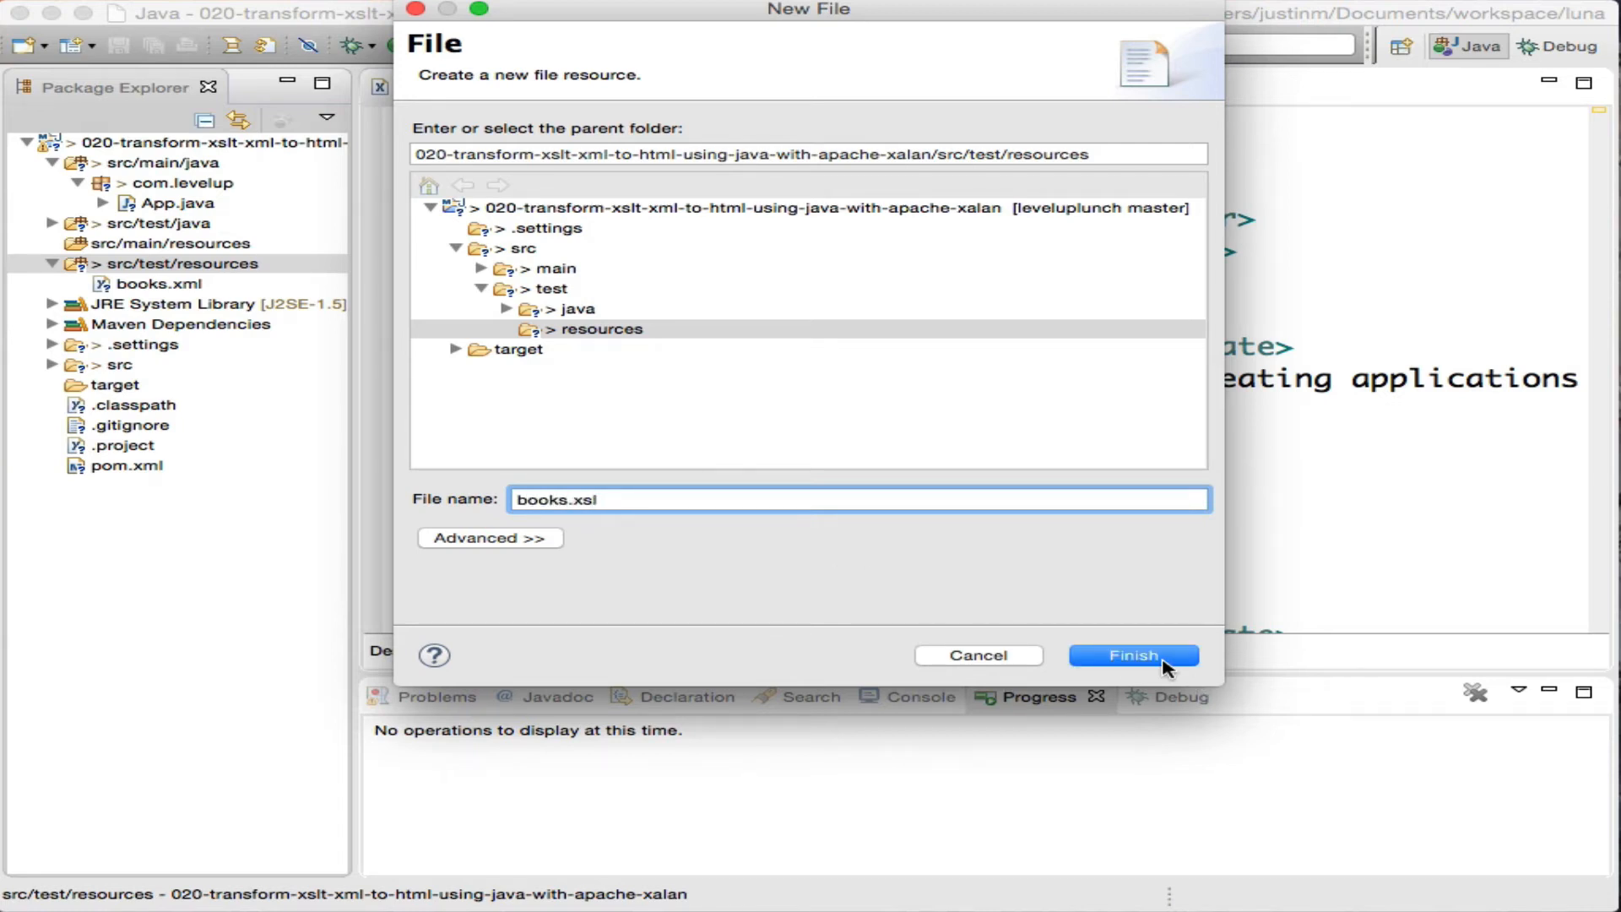
{"action": "left_click", "coordinate": [1134, 655]}
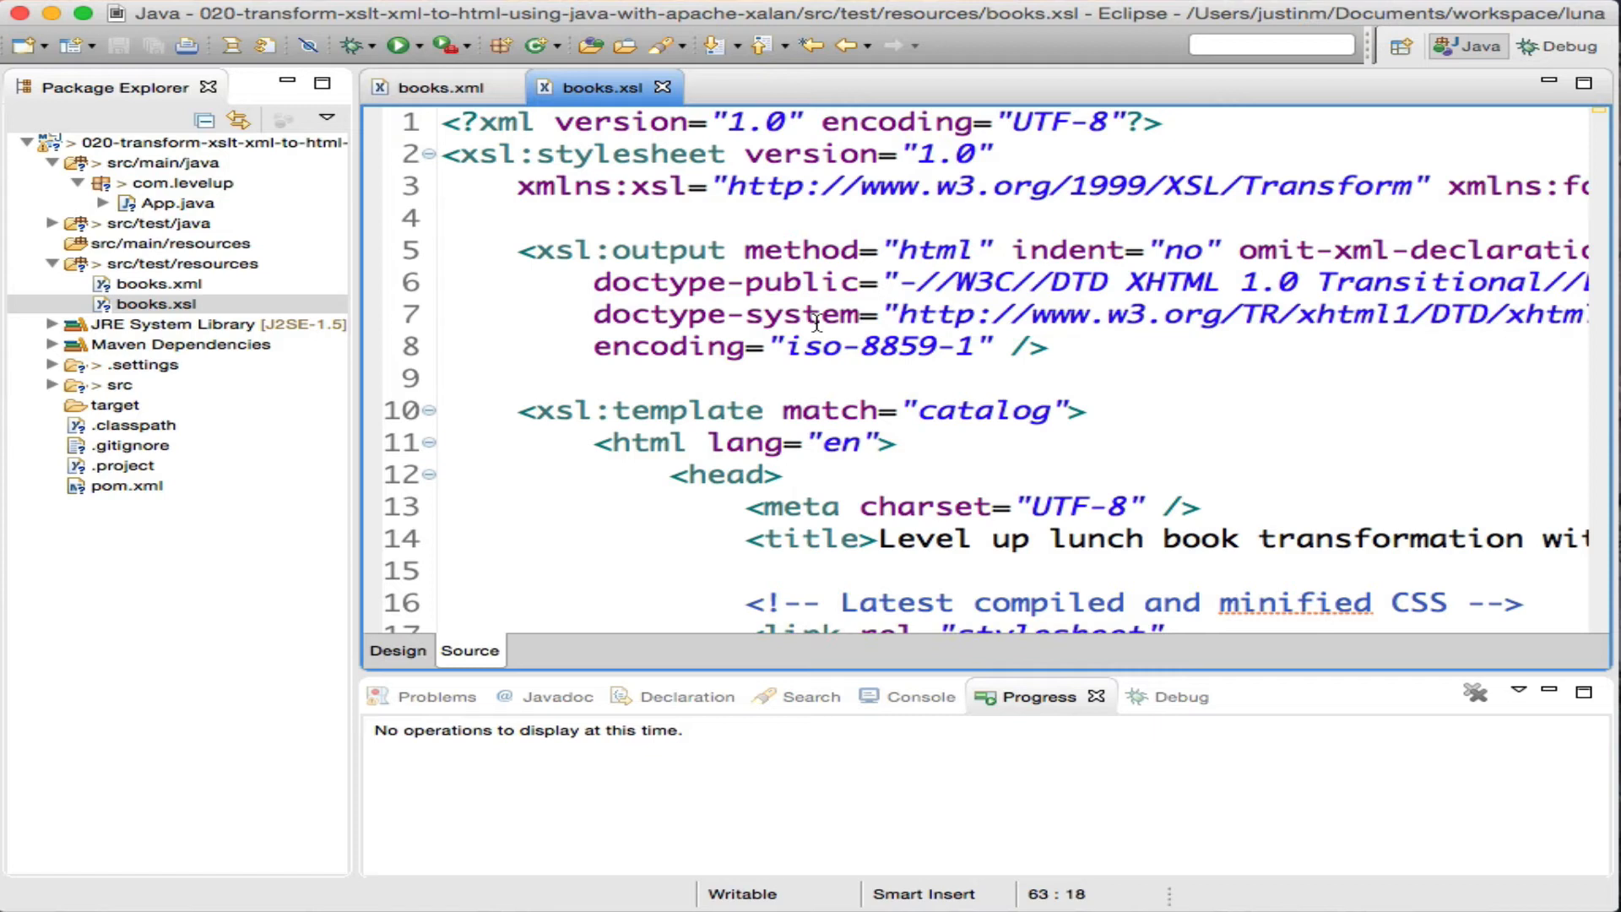
- Select the method="html" attribute on the xsl:output element in books.xsl
{"action": "left_click", "coordinate": [782, 250]}
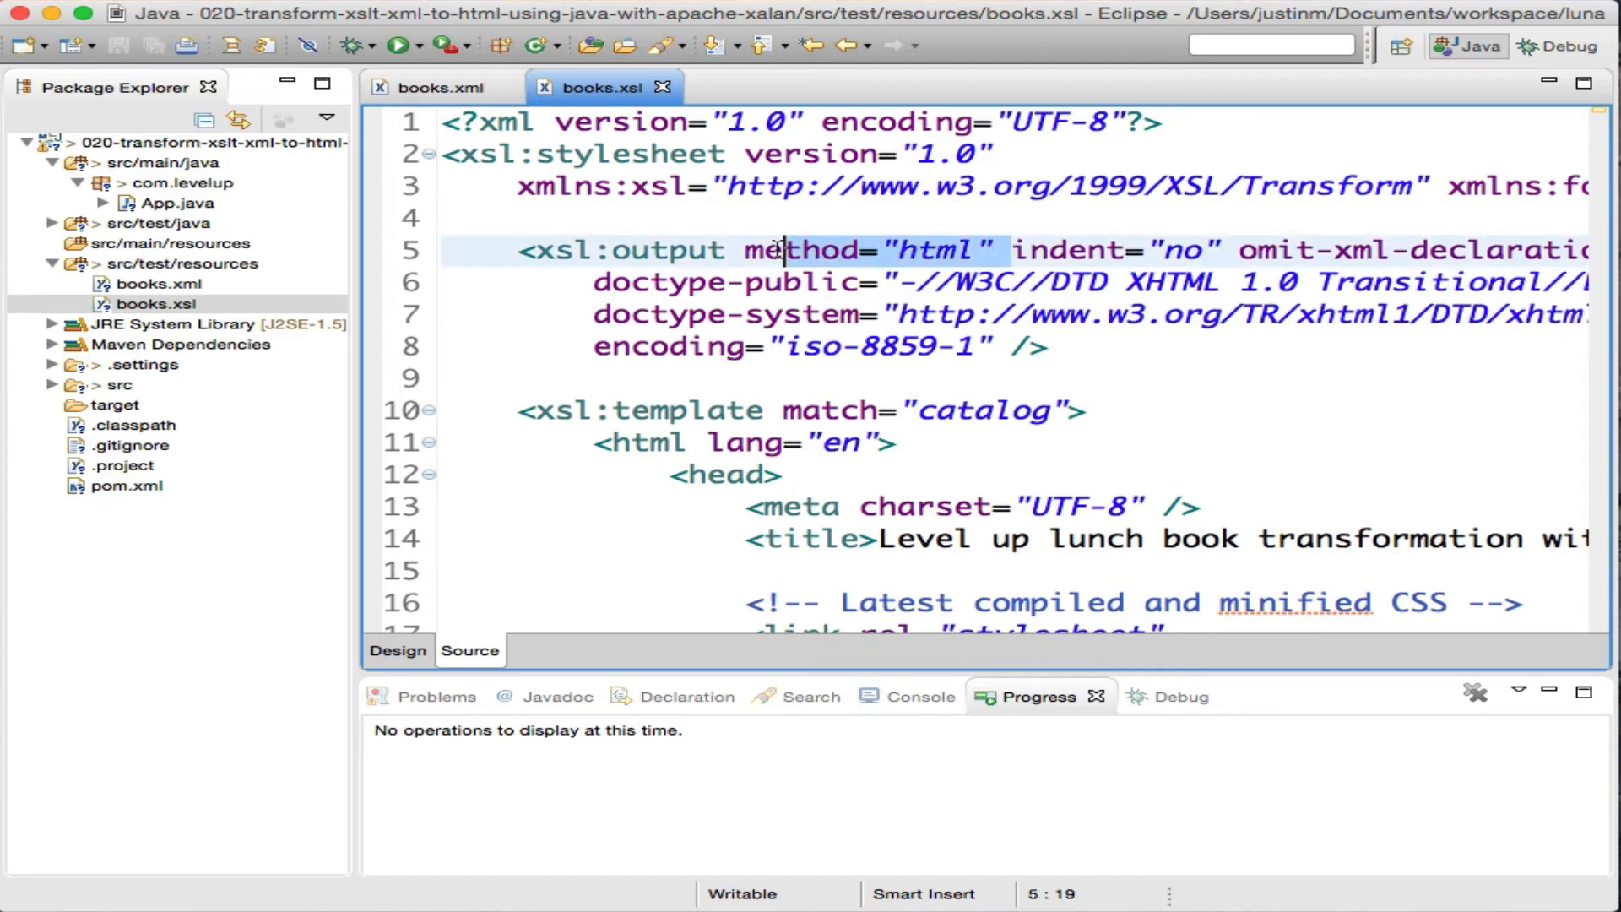
{"action": "left_click", "coordinate": [747, 250]}
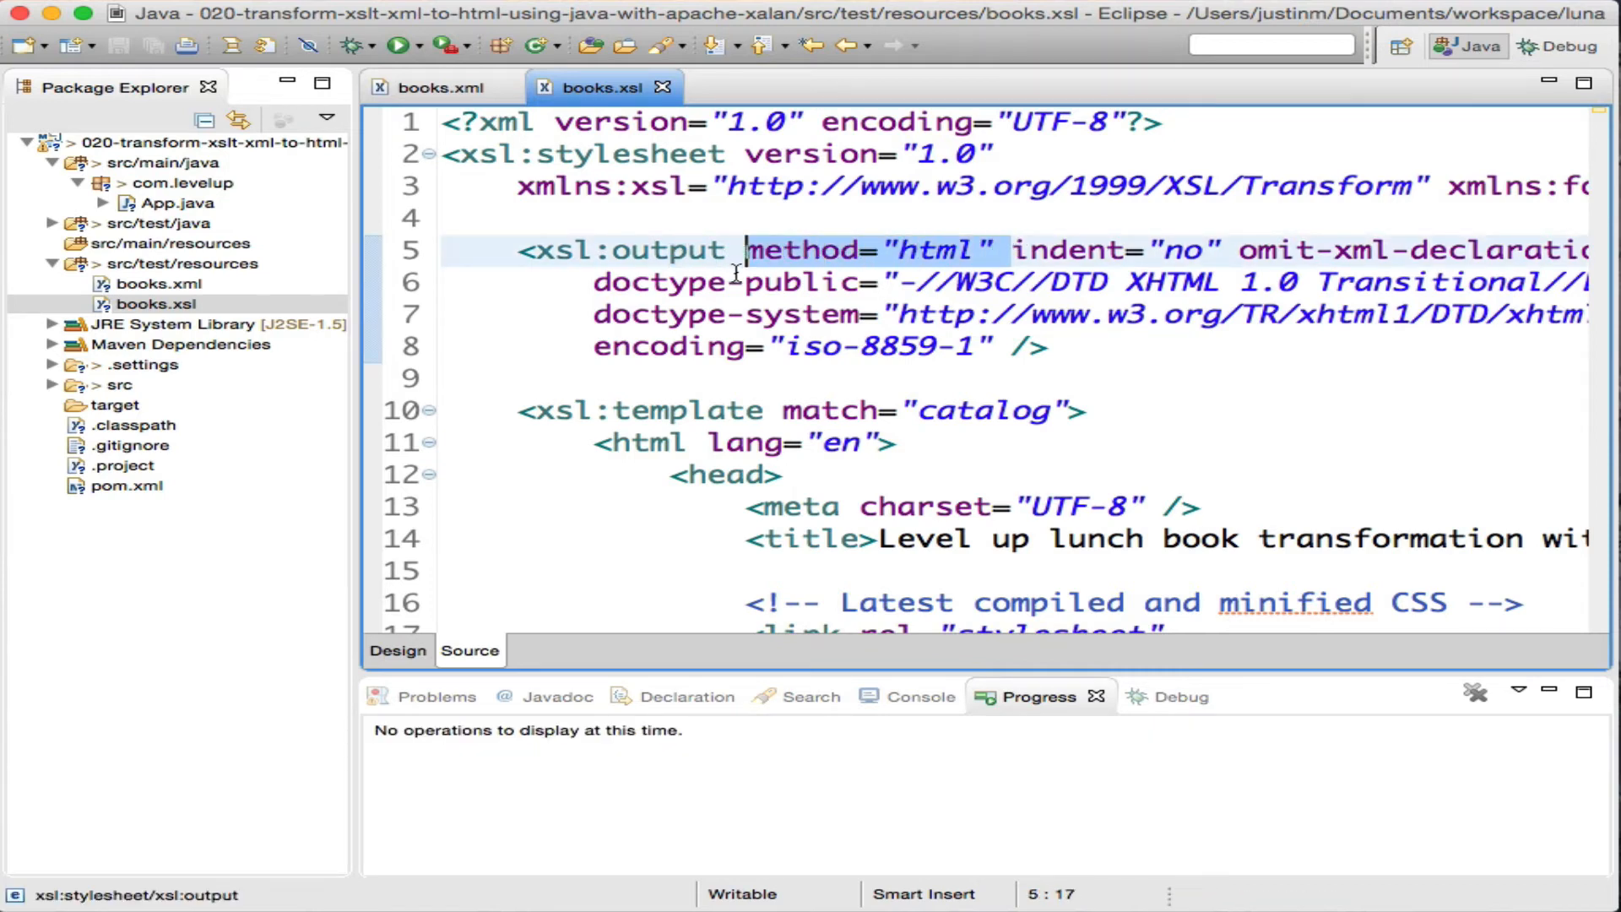
{"action": "mouse_move", "coordinate": [738, 272]}
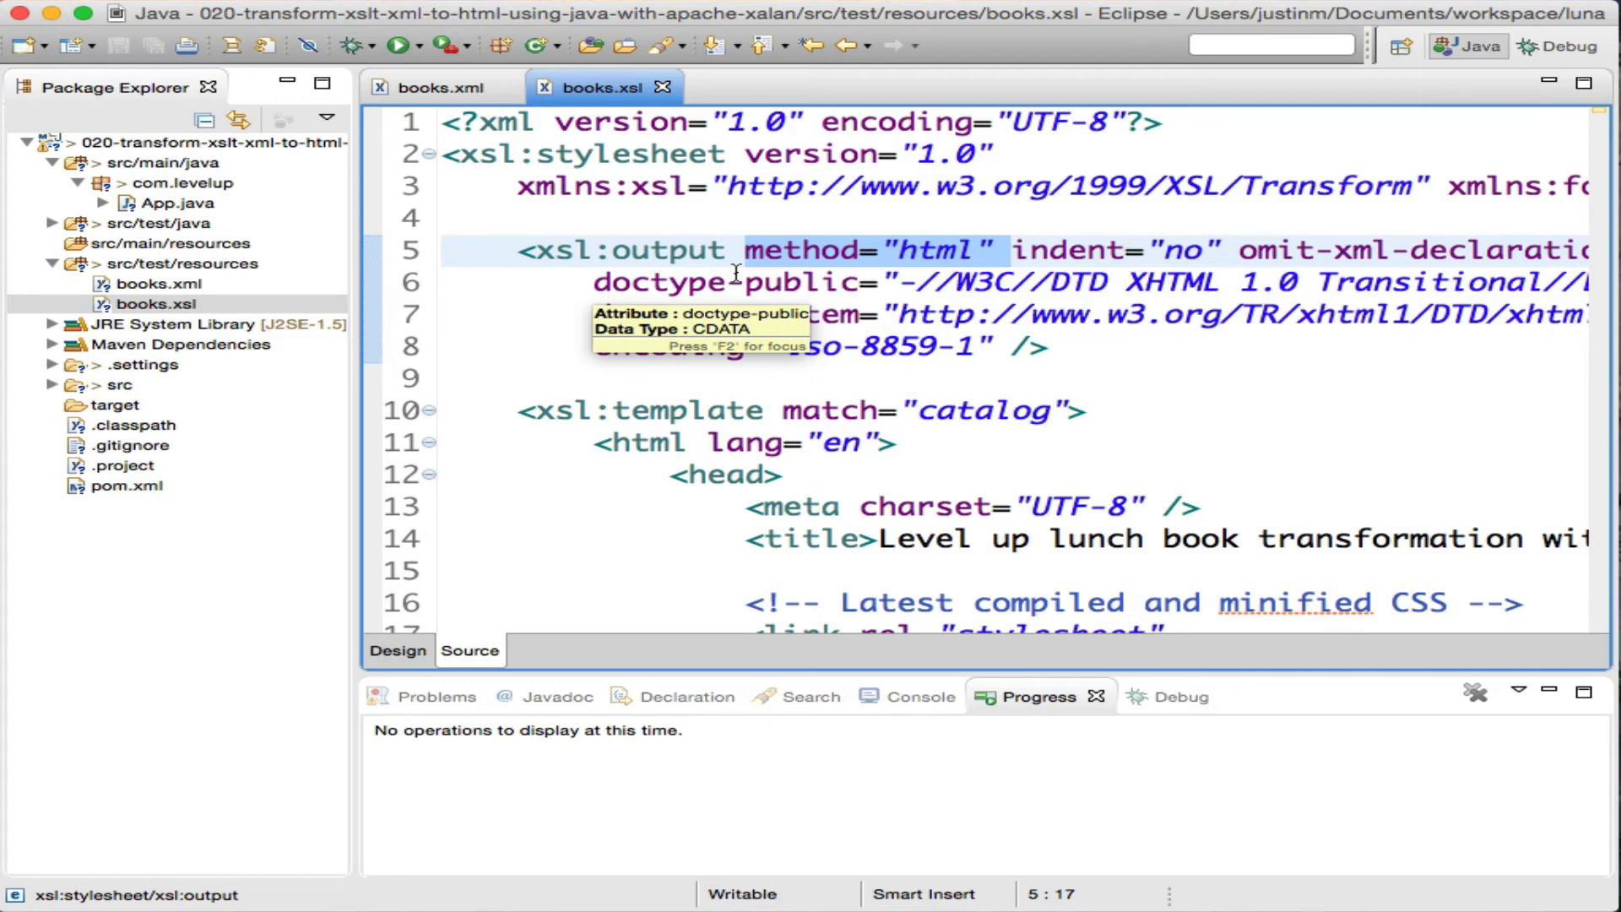
{"action": "double_click", "coordinate": [180, 203]}
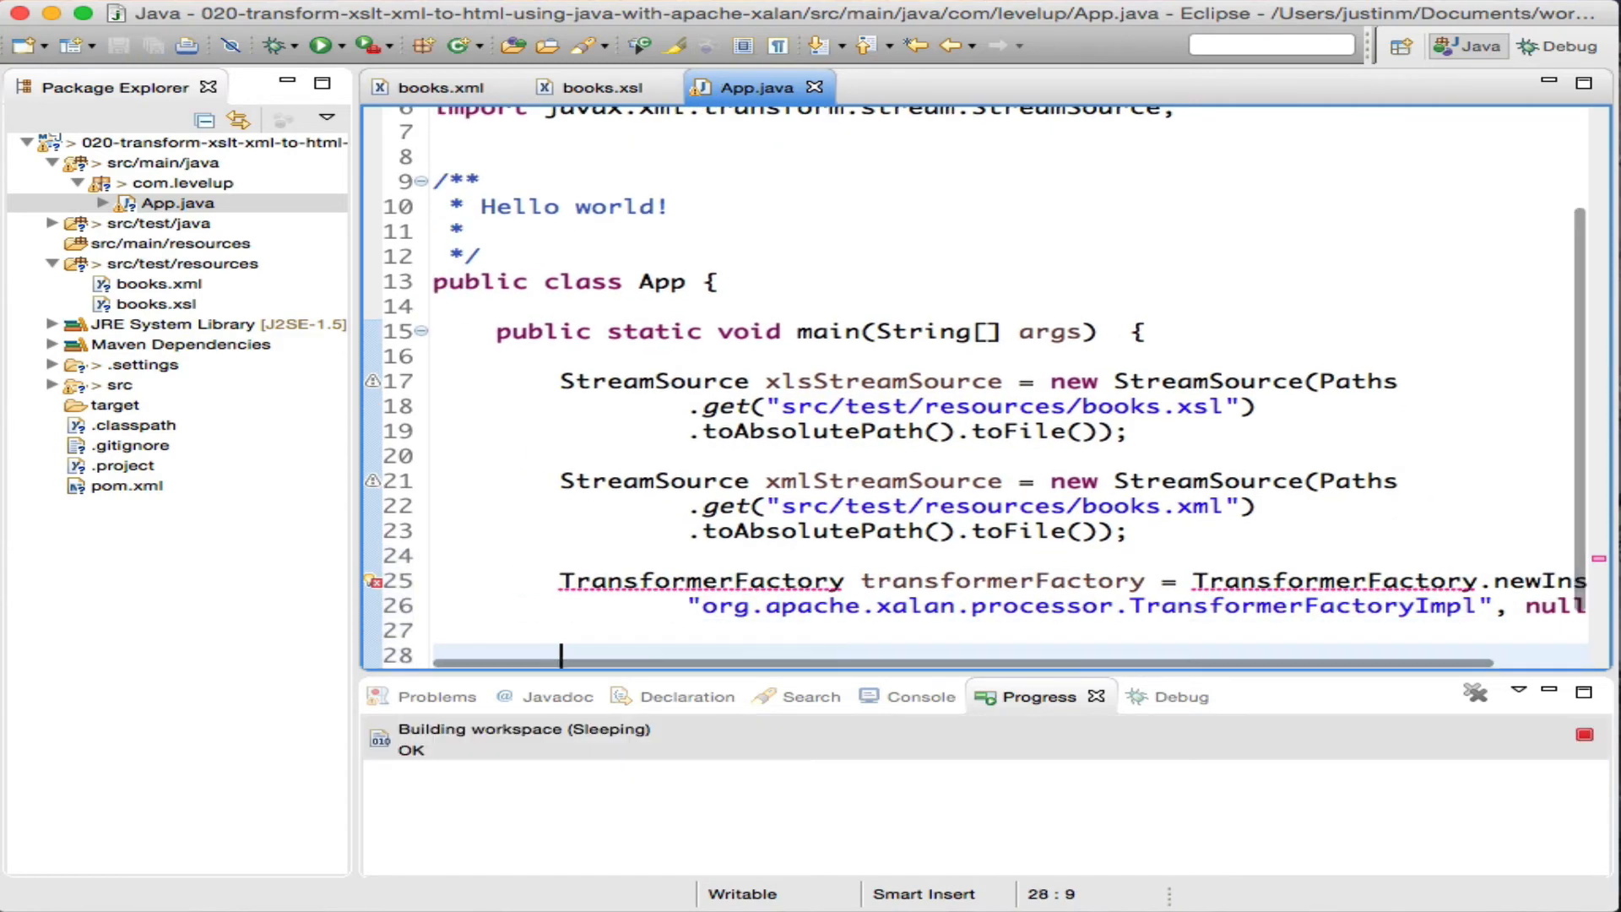
- Format App.java, add the myfile.html output path, and declare throws TransformerException
{"action": "key", "text": "Cmd+Shift+F"}
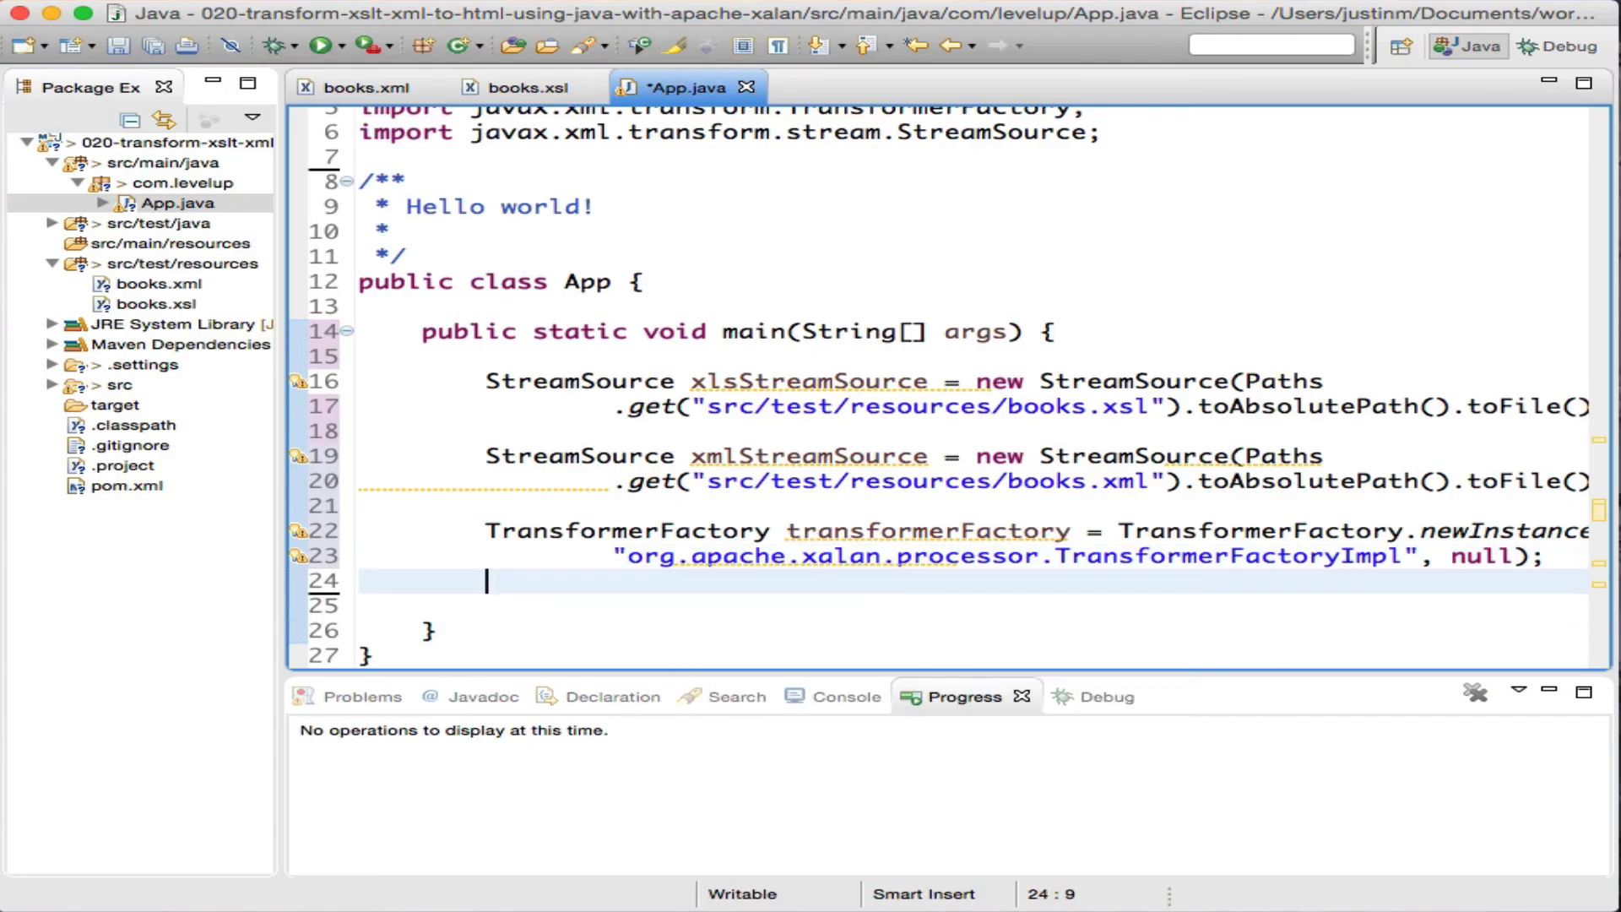
{"action": "type", "text": "Path pathToHtmlFile = Paths.get(\"src/test/resources/myfile.html\");"}
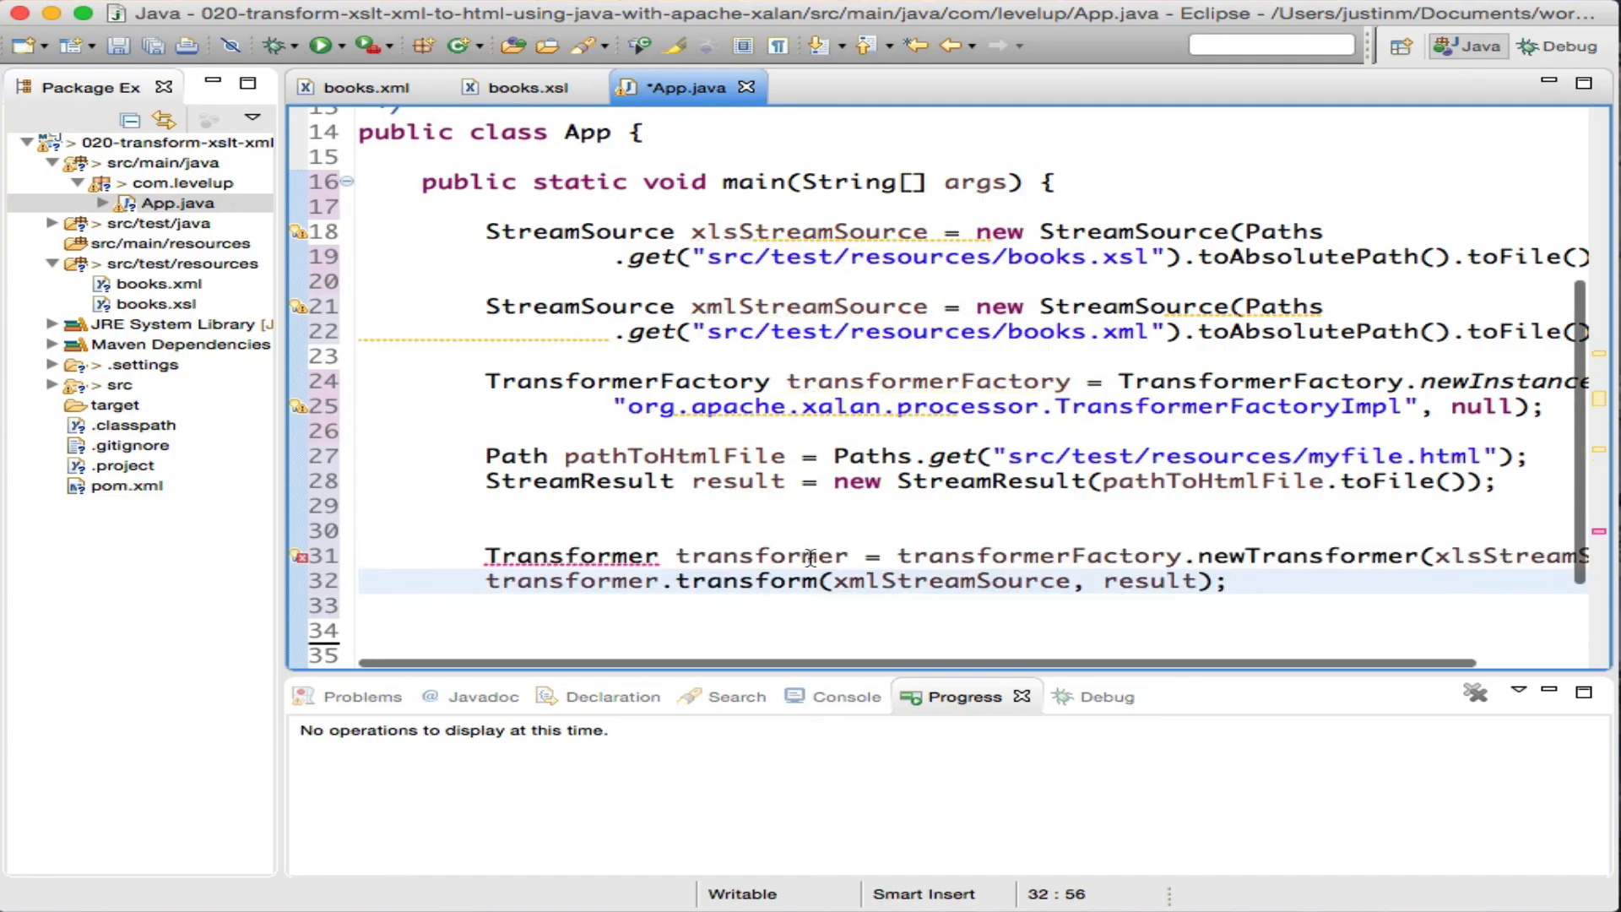
{"action": "type", "text": "throws TransformerException"}
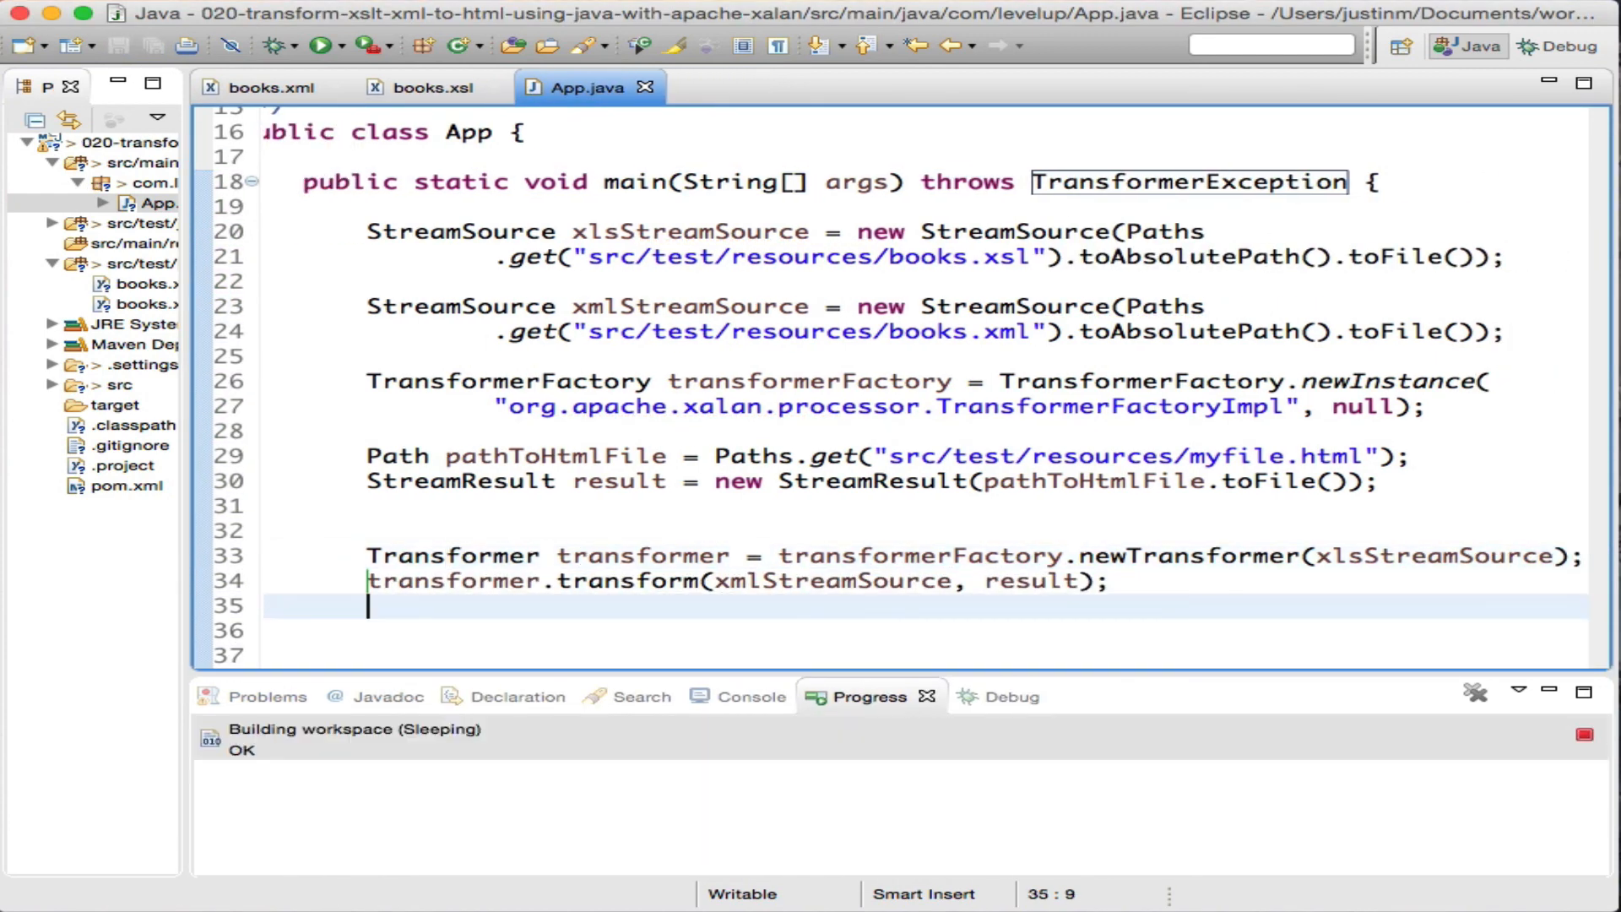
{"action": "right_click", "coordinate": [110, 264]}
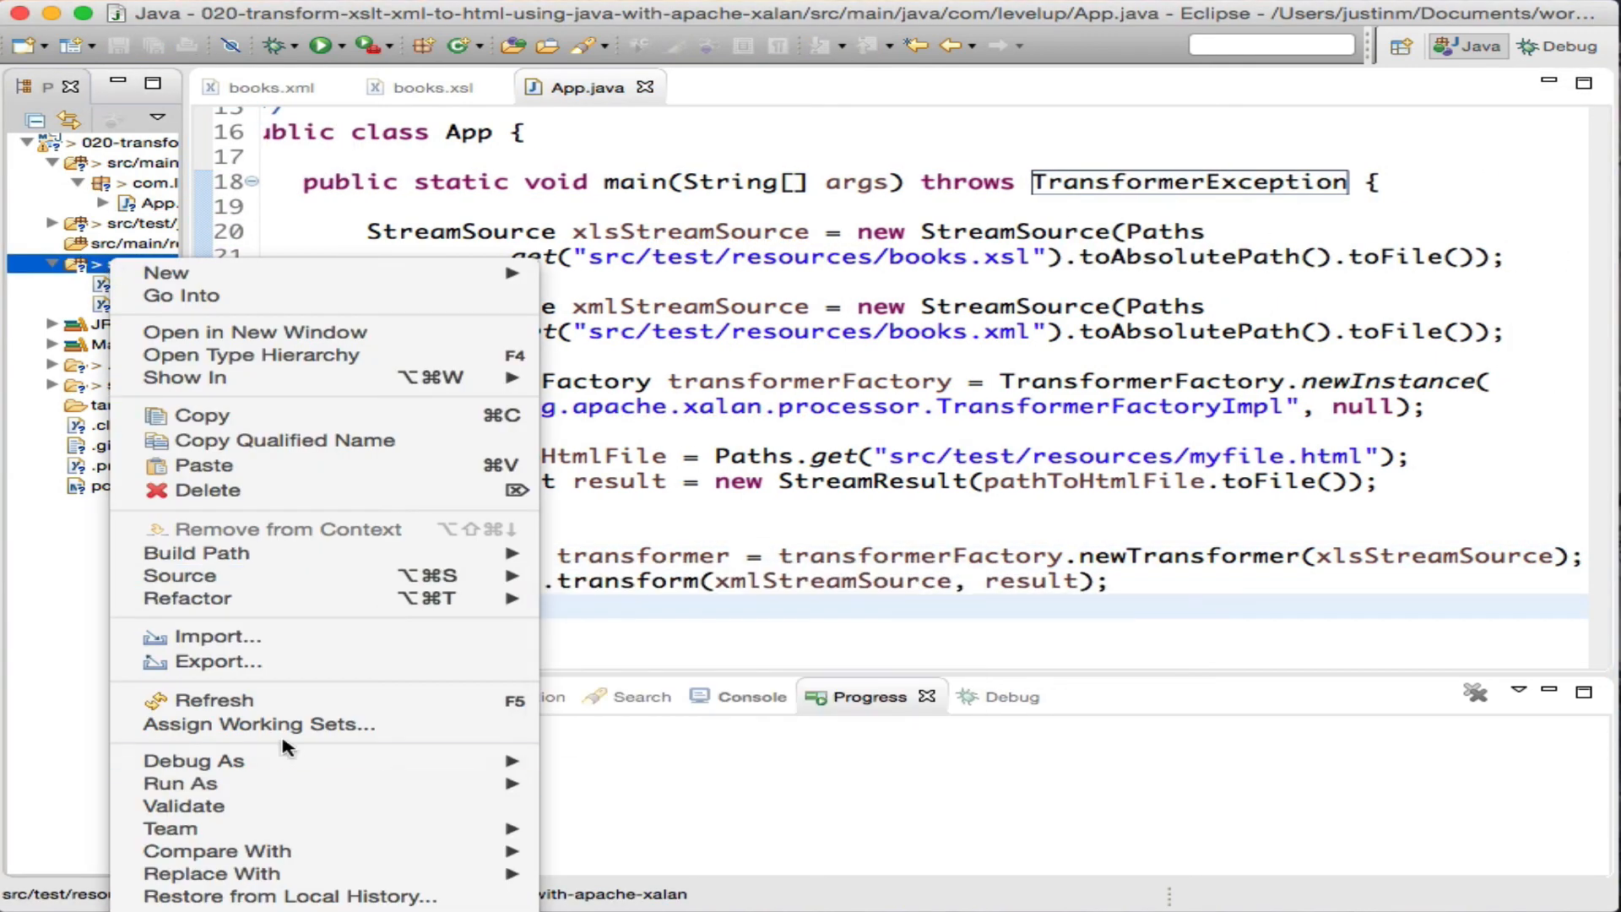